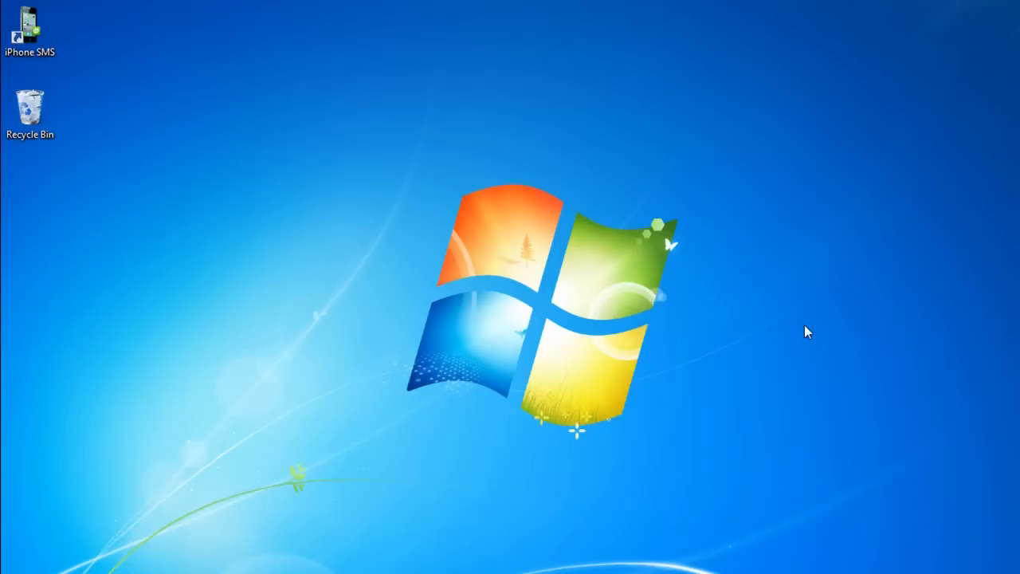
pyautogui.moveTo(97, 52)
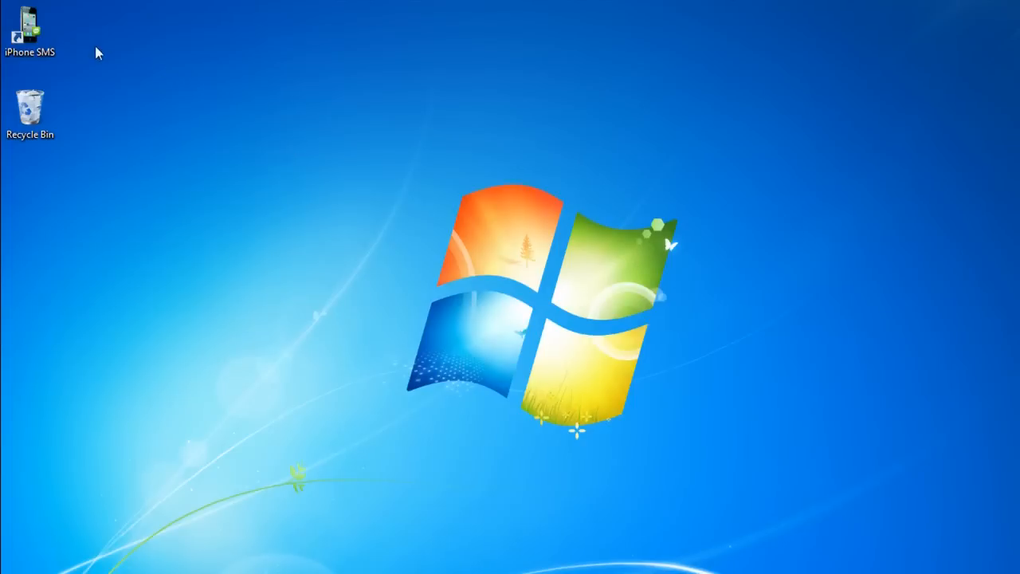
# Launch Tansee iPhone Transfer SMS from its desktop shortcut.
pyautogui.click(31, 25)
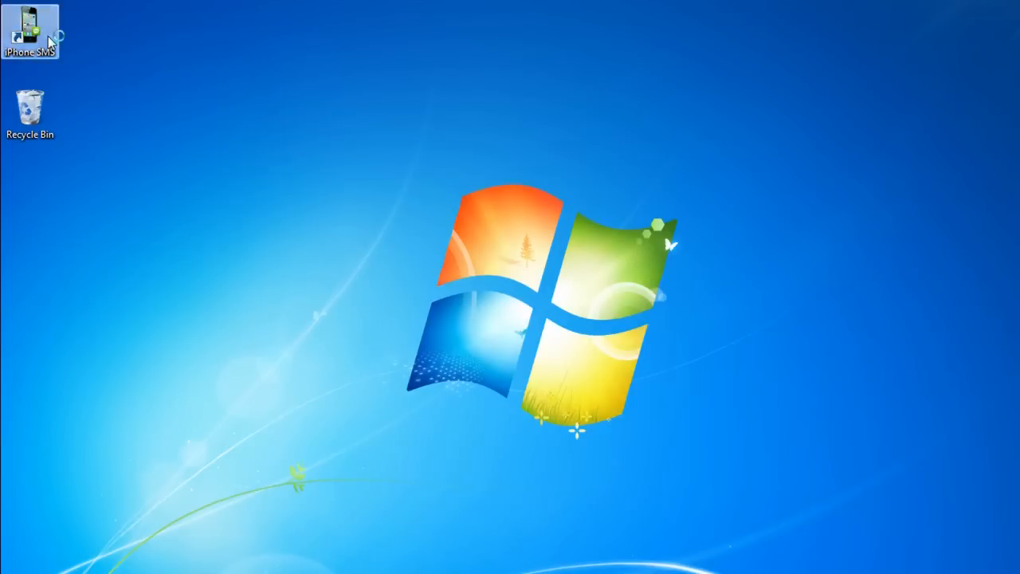
pyautogui.doubleClick(30, 24)
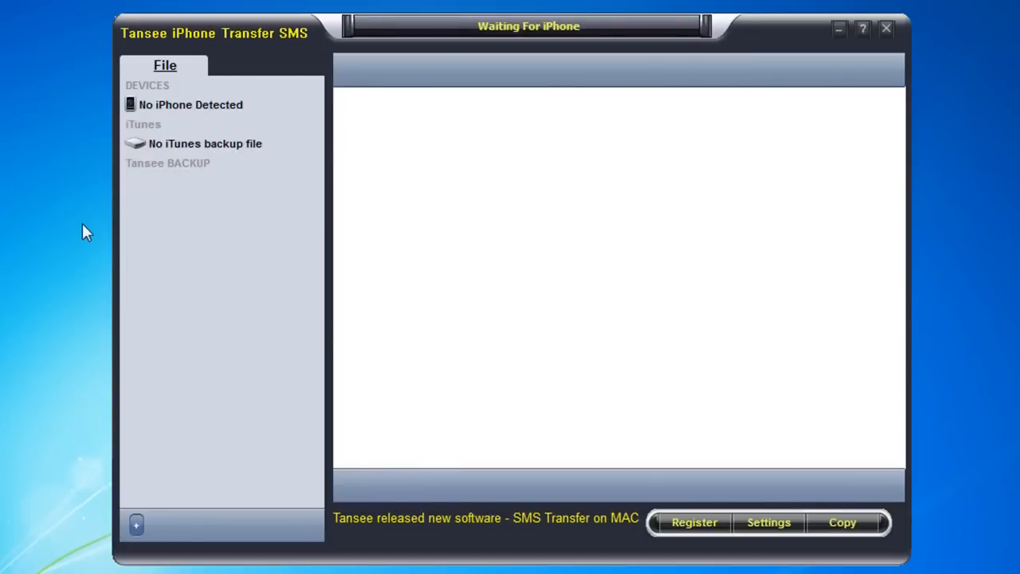
pyautogui.moveTo(157, 127)
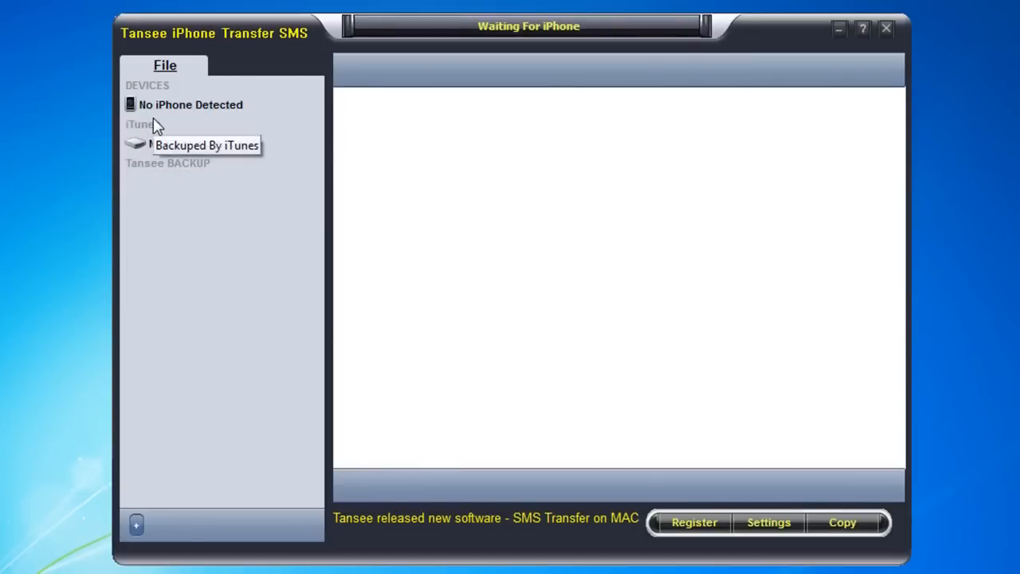
pyautogui.moveTo(165, 165)
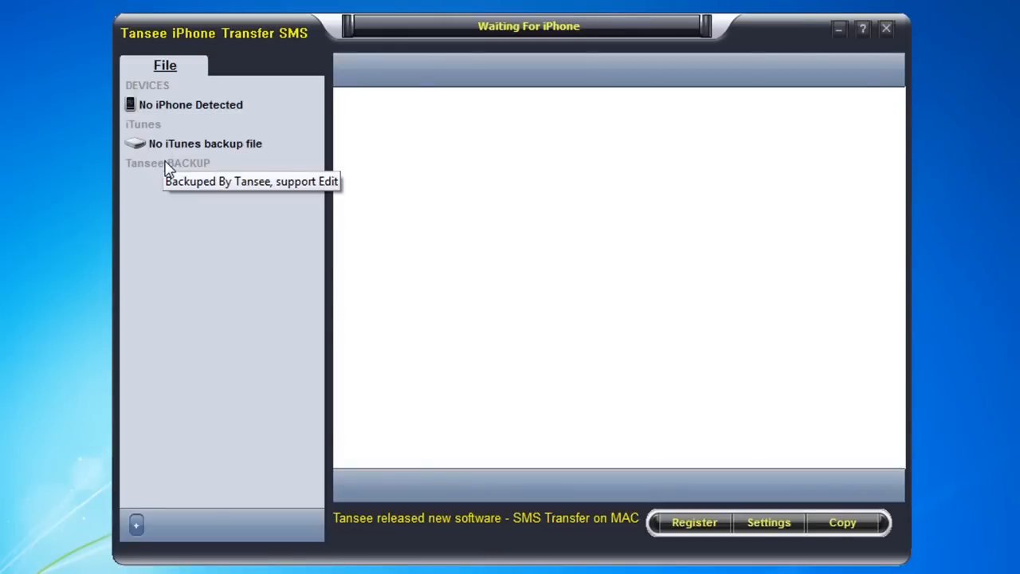
pyautogui.moveTo(165, 170)
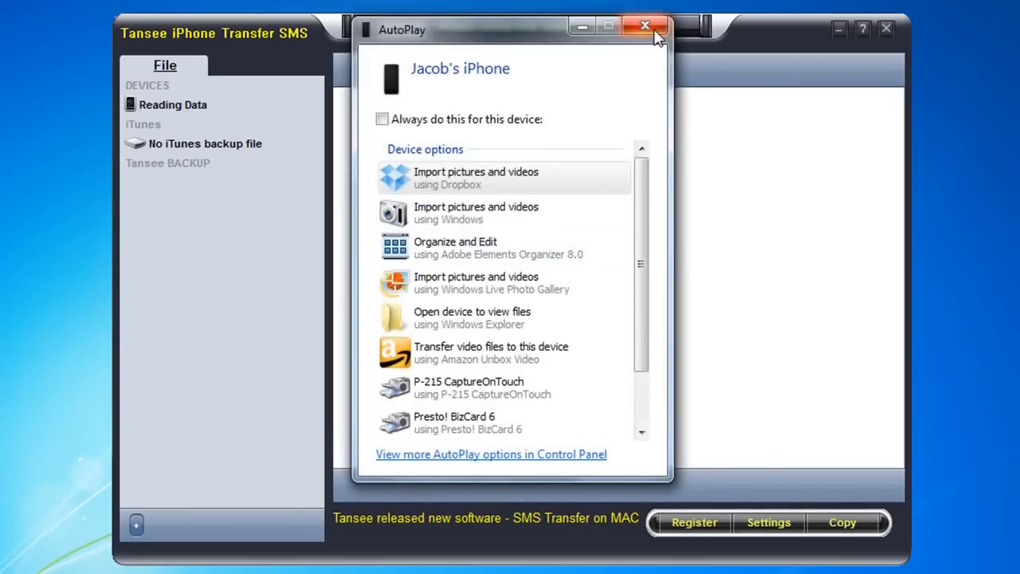
# Close the Windows AutoPlay prompt for the connected iPhone.
pyautogui.click(636, 26)
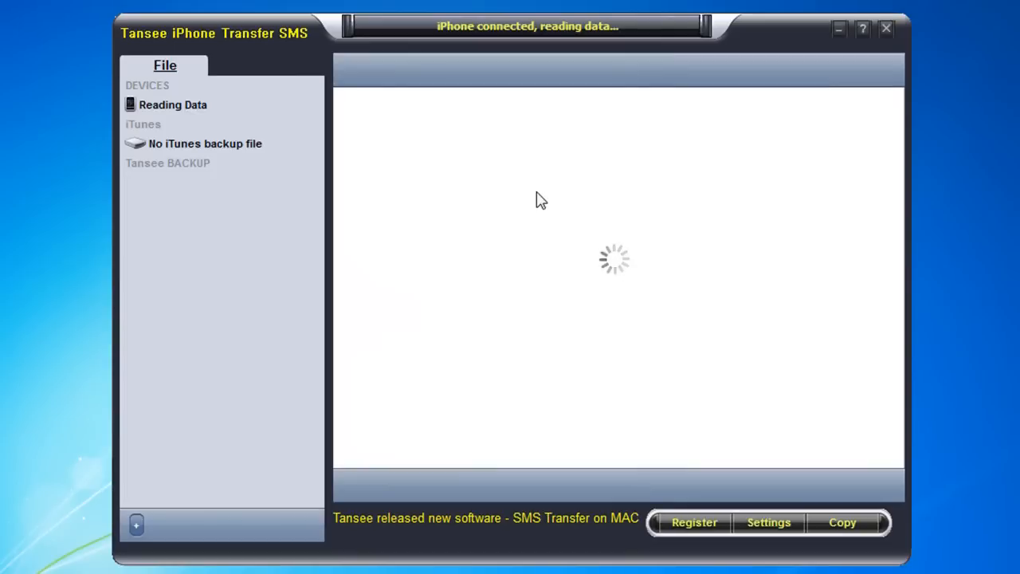
pyautogui.moveTo(545, 535)
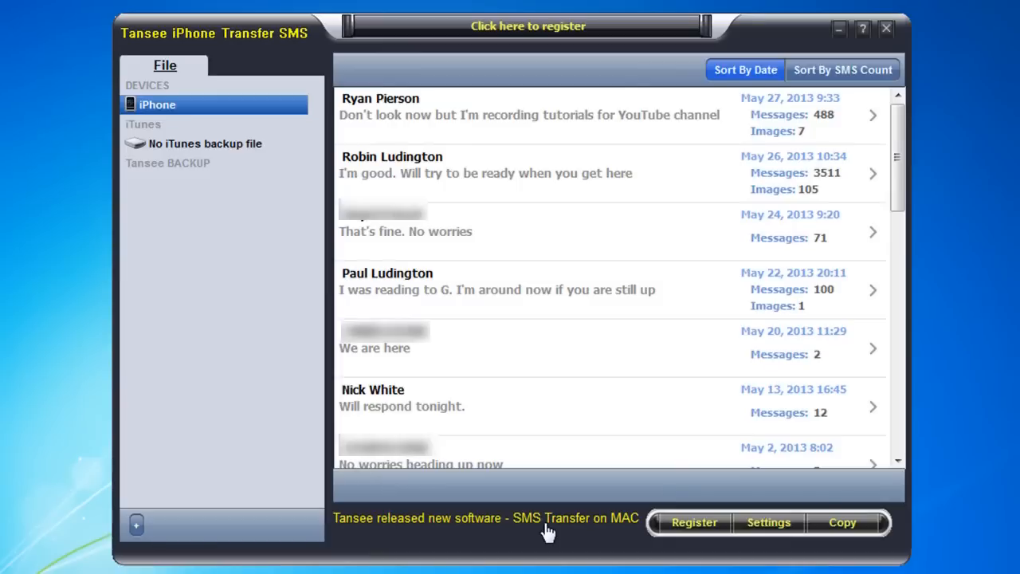
pyautogui.moveTo(578, 393)
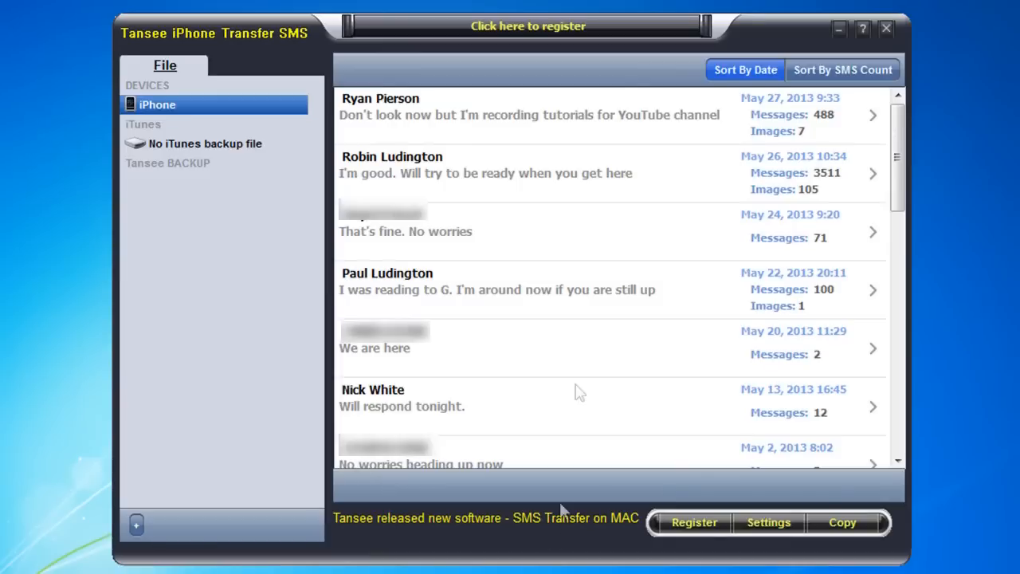
pyautogui.moveTo(716, 91)
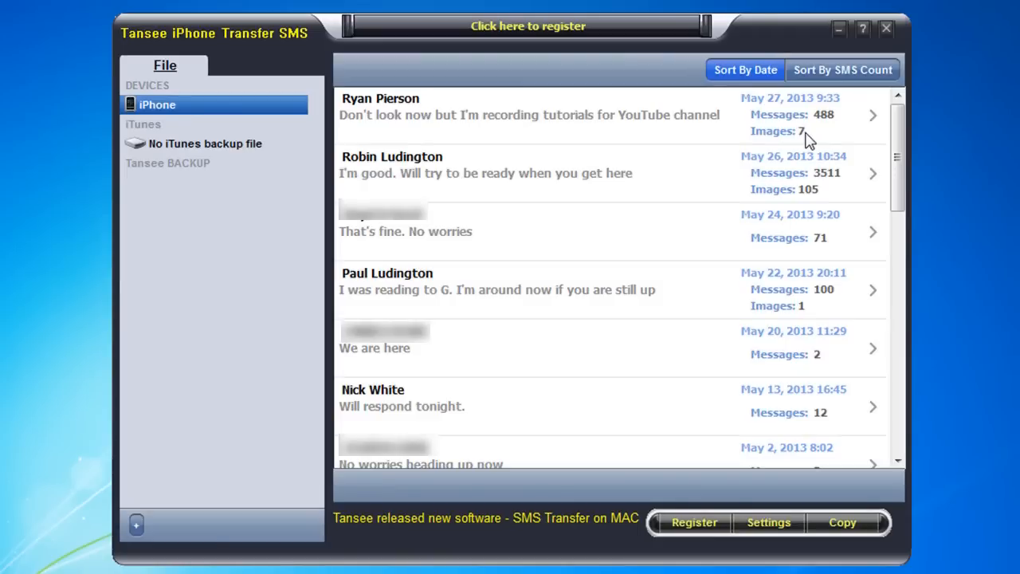
pyautogui.moveTo(843, 523)
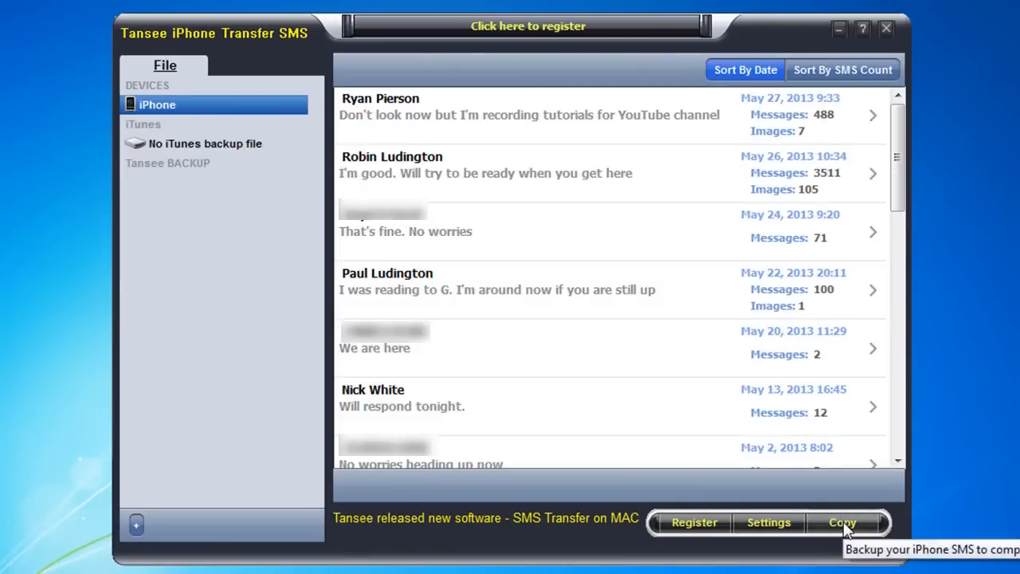
# Bring up the copy options, then cancel back to the All SMS thread list.
pyautogui.click(841, 523)
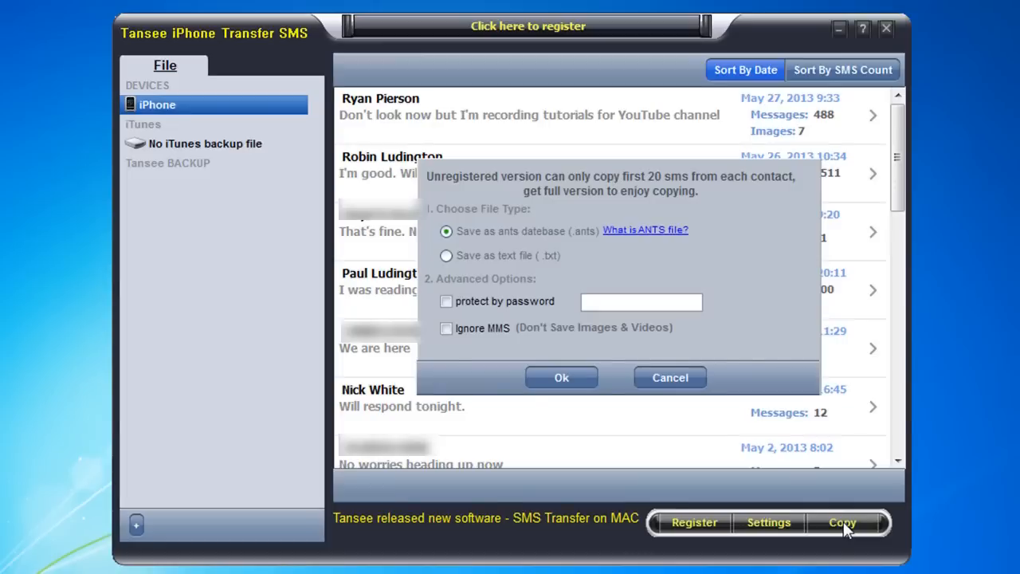
pyautogui.moveTo(660, 254)
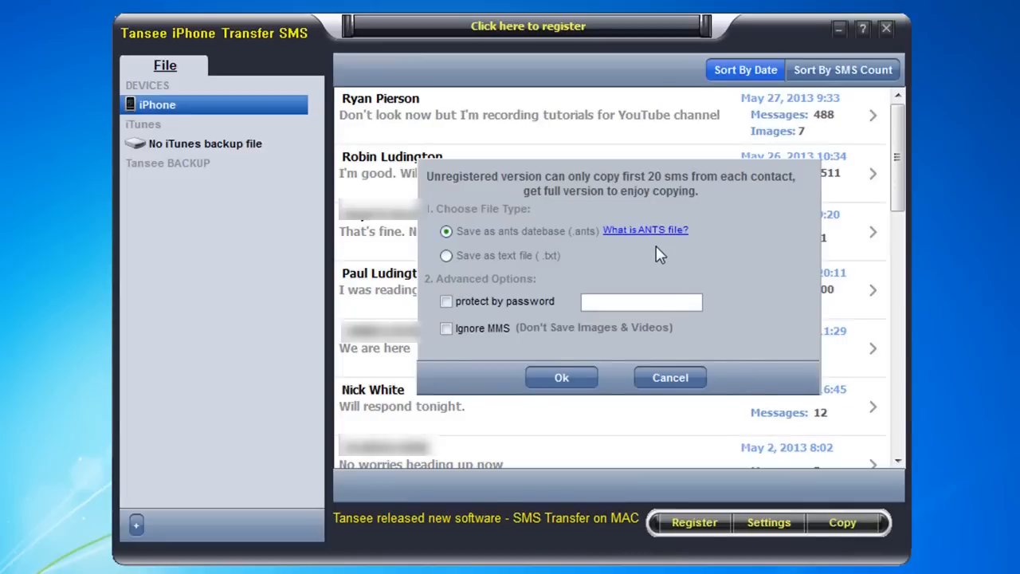
pyautogui.moveTo(651, 187)
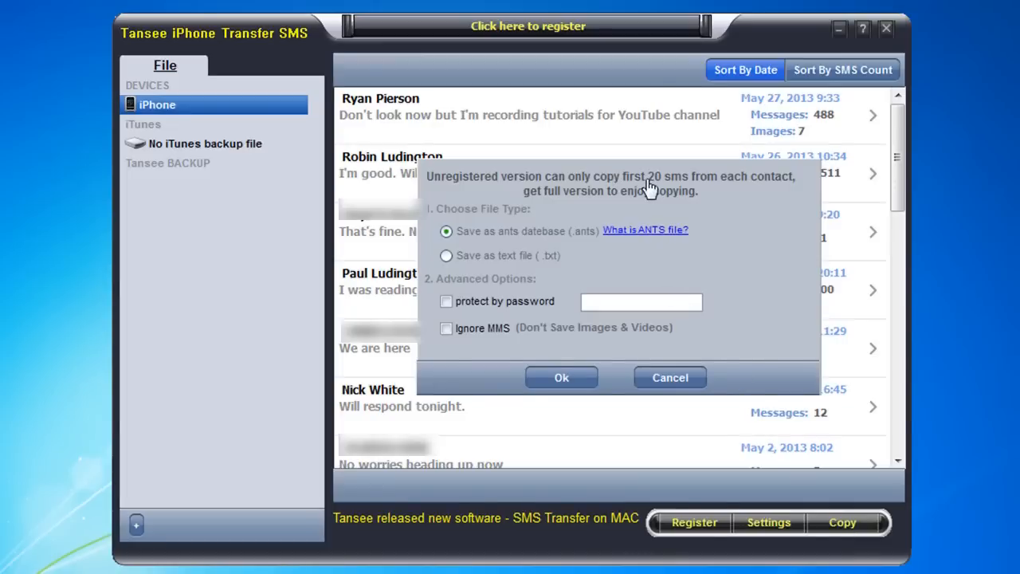
pyautogui.moveTo(675, 206)
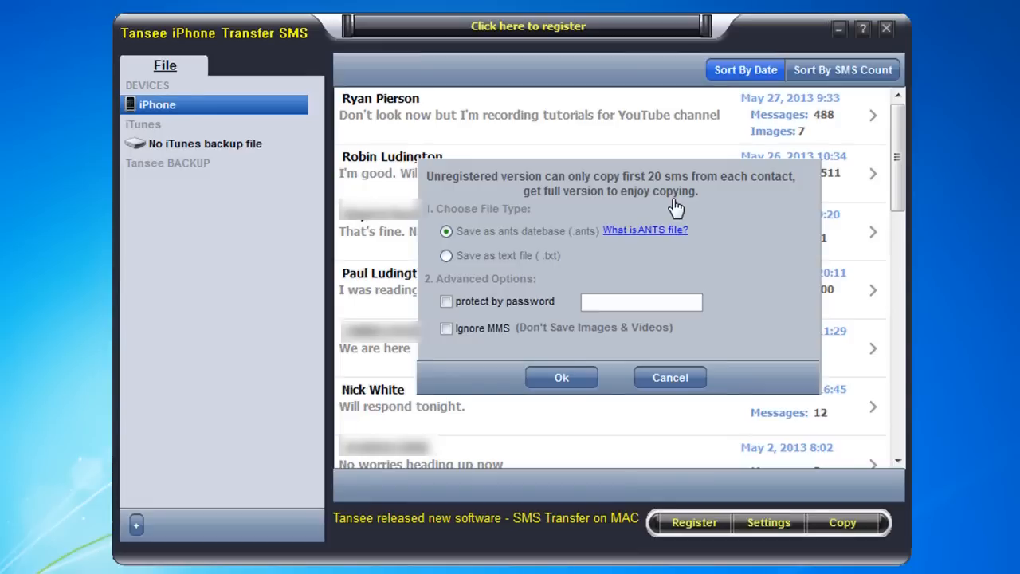
pyautogui.moveTo(727, 239)
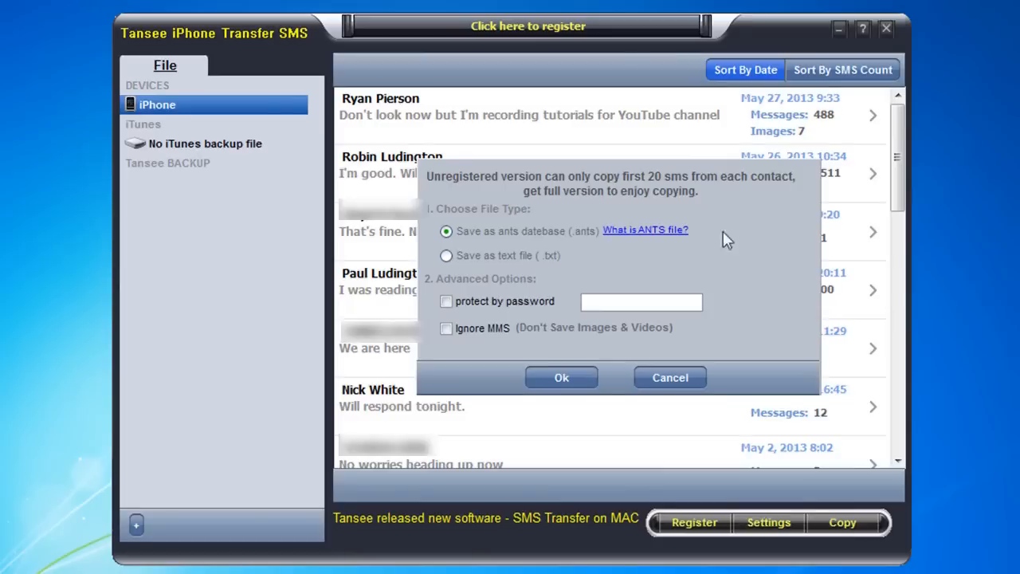
pyautogui.moveTo(514, 248)
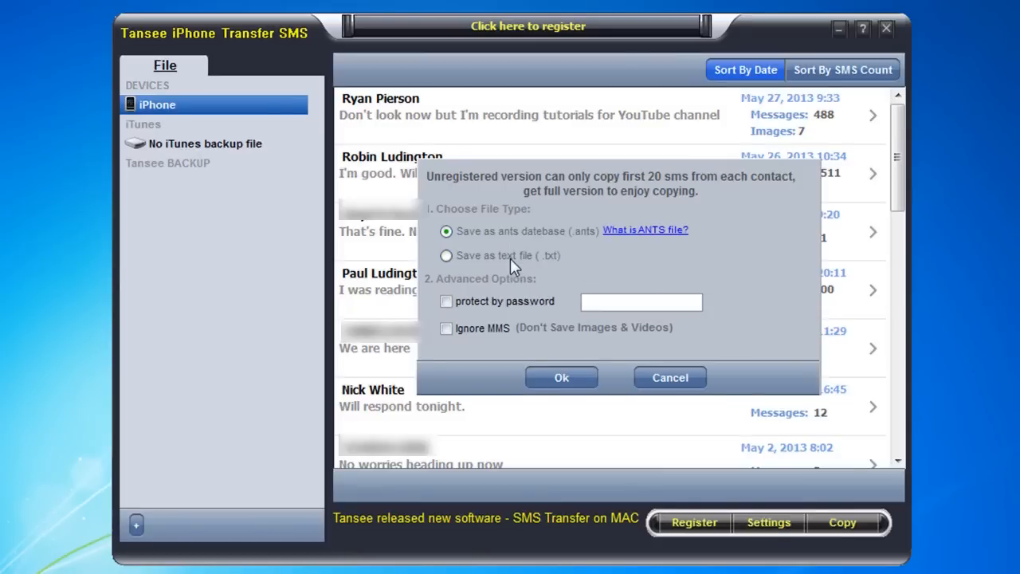
pyautogui.moveTo(516, 255)
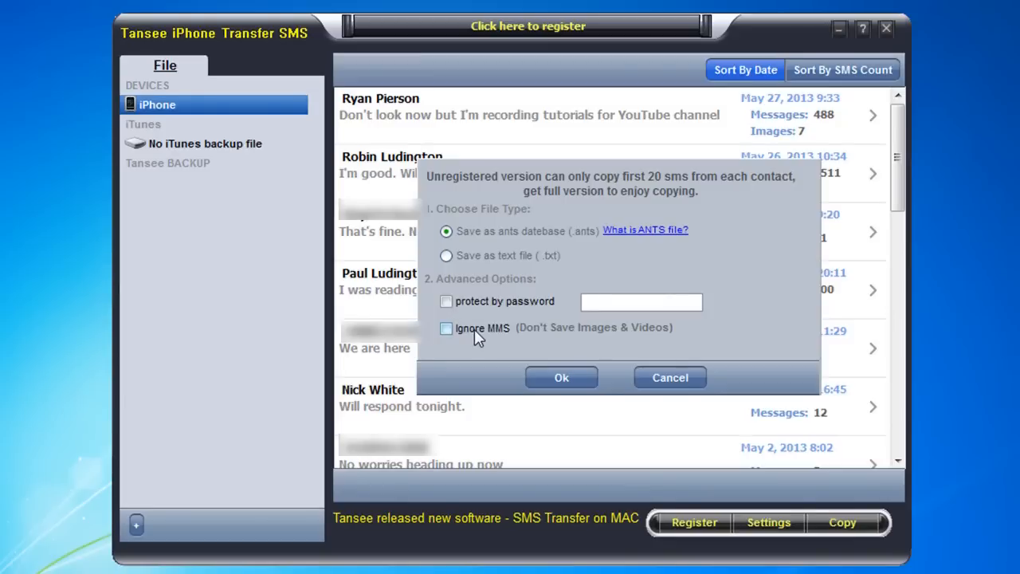
pyautogui.moveTo(462, 341)
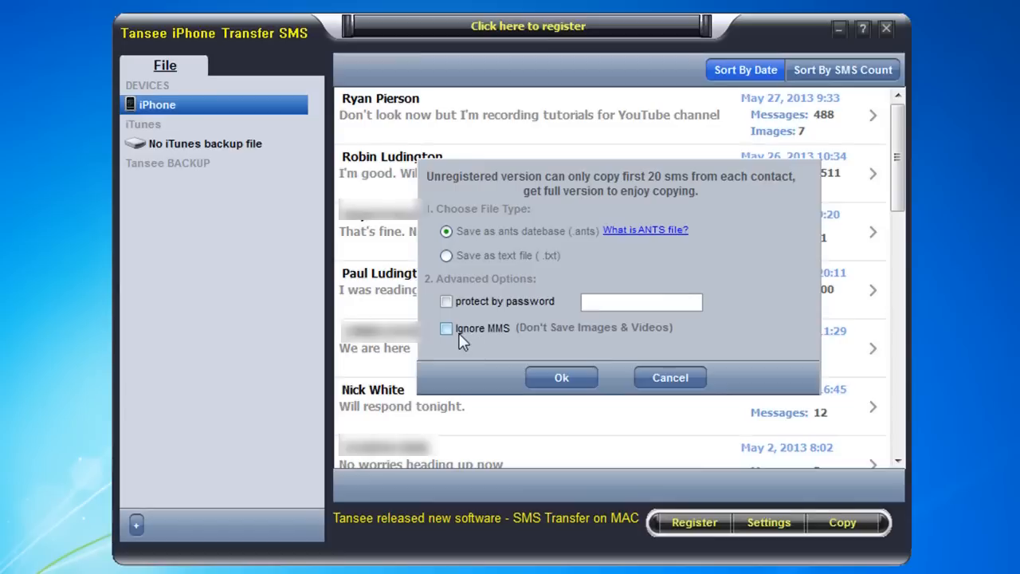
pyautogui.moveTo(453, 338)
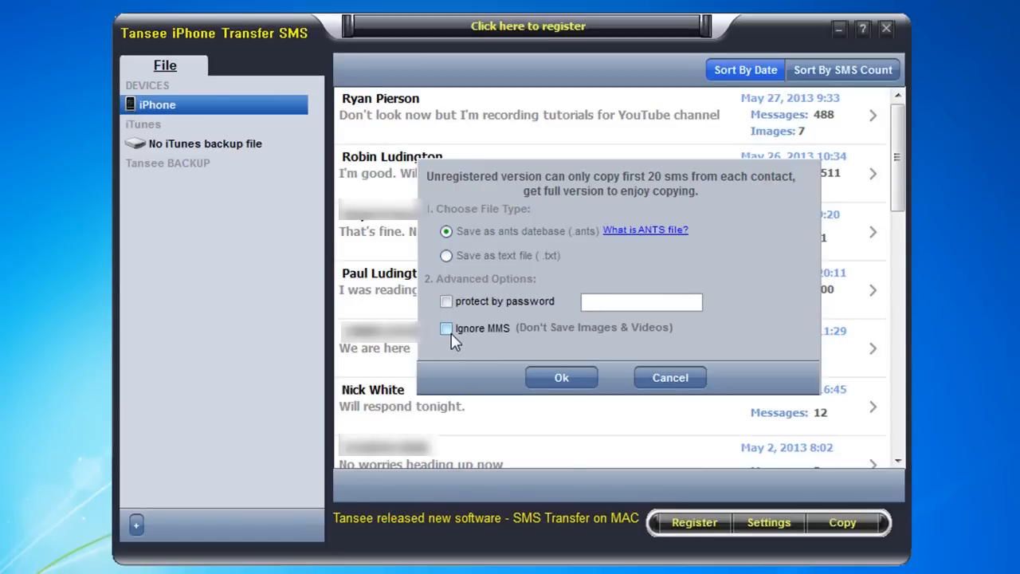
pyautogui.click(670, 376)
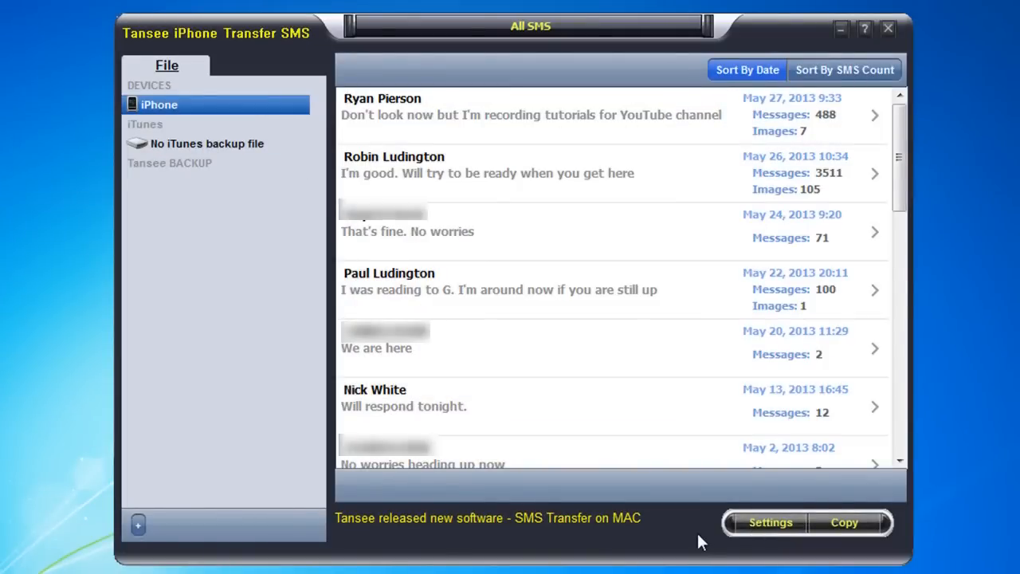
pyautogui.moveTo(846, 522)
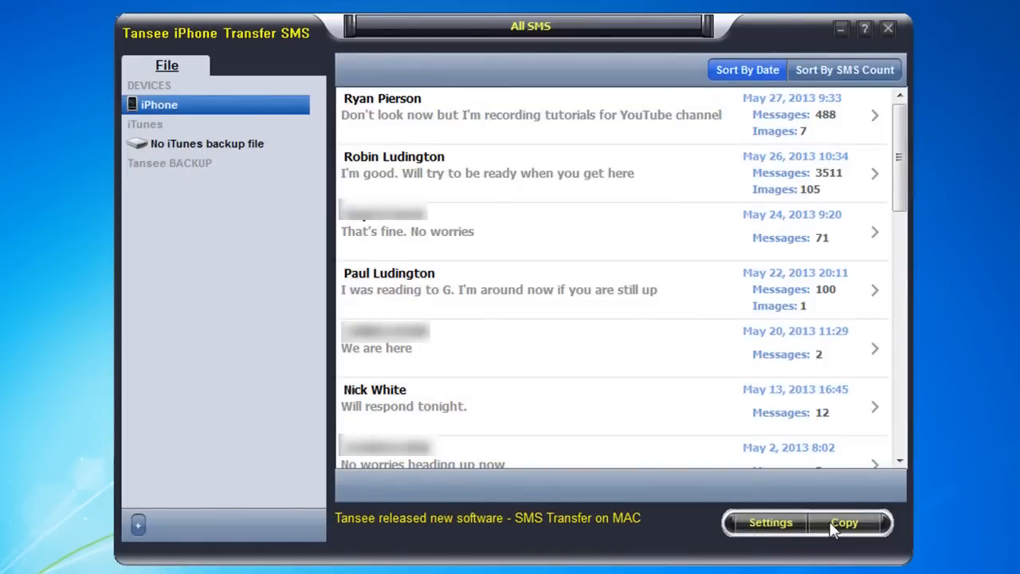
# Copy all SMS as a password-protected ants database and confirm the settings.
pyautogui.click(845, 523)
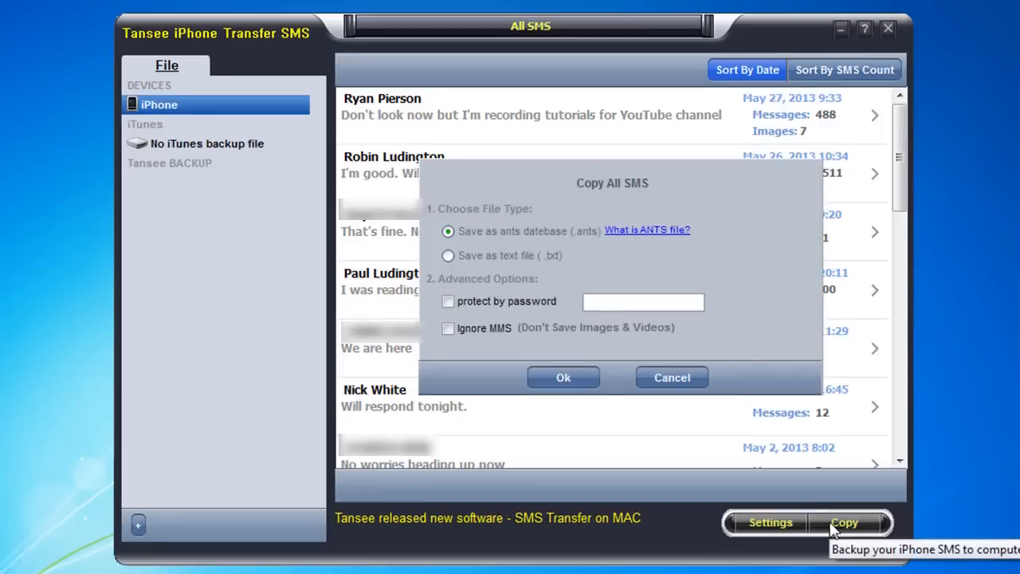
pyautogui.moveTo(508, 251)
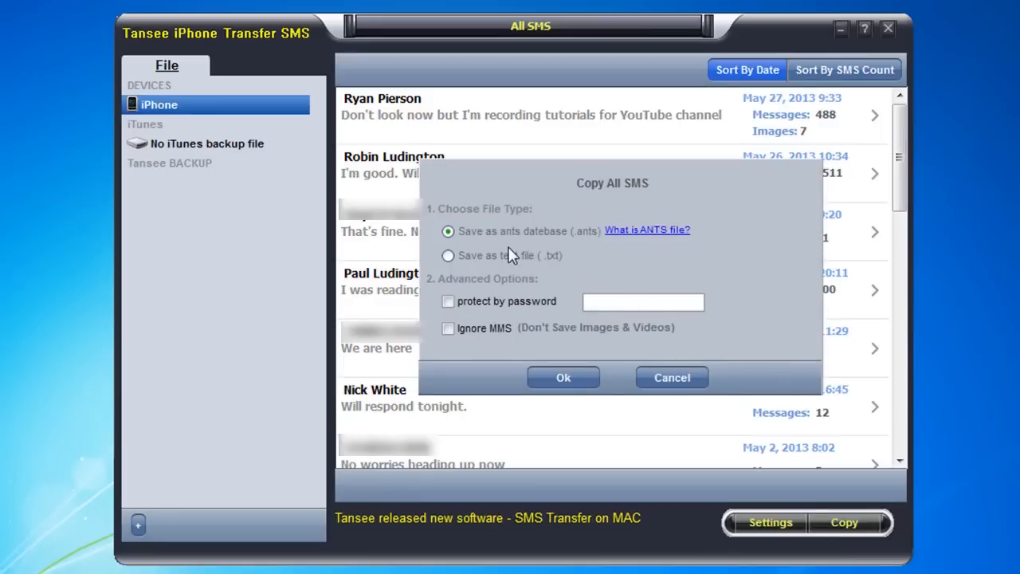
pyautogui.click(448, 301)
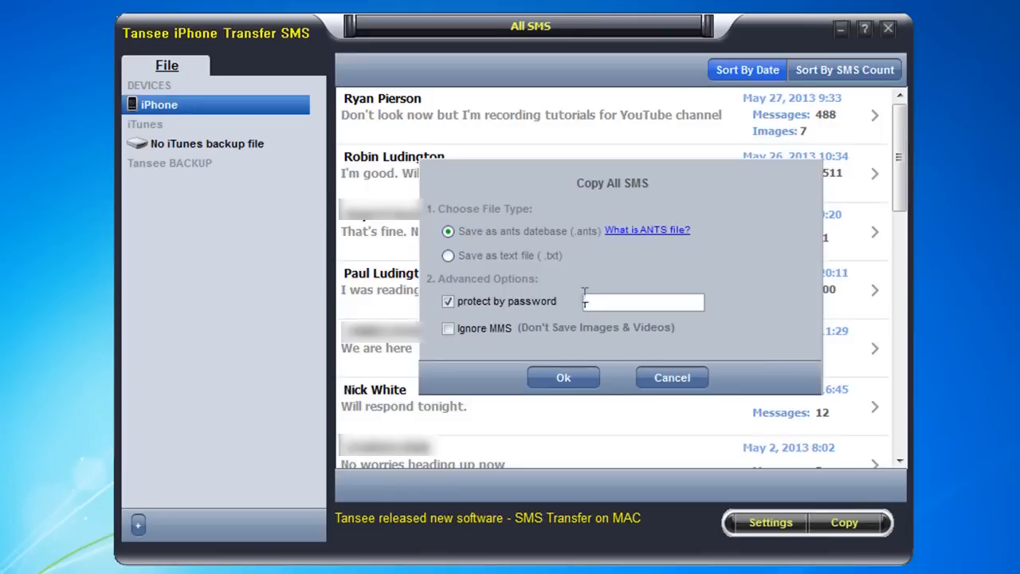
pyautogui.write('•')
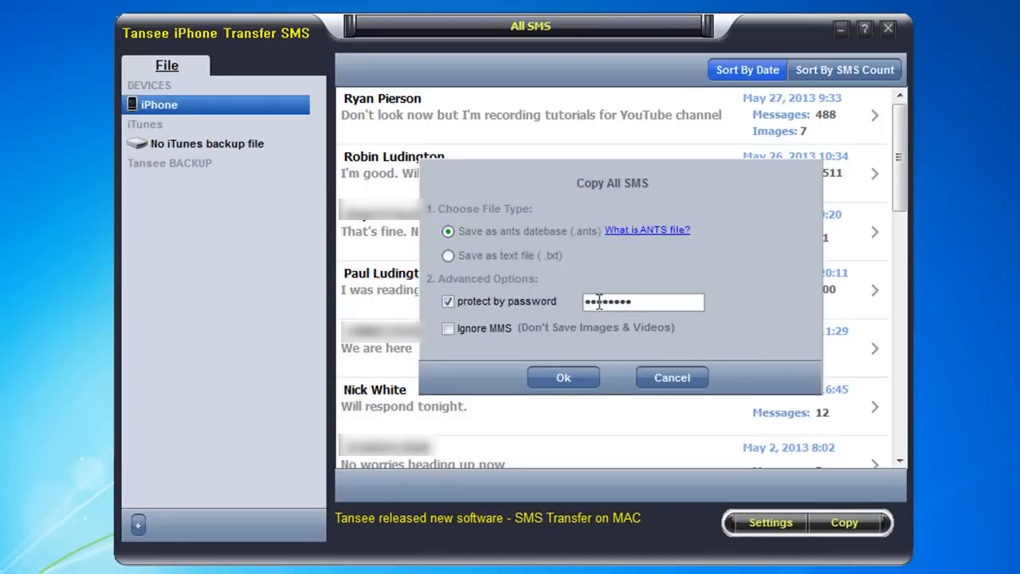
pyautogui.click(563, 376)
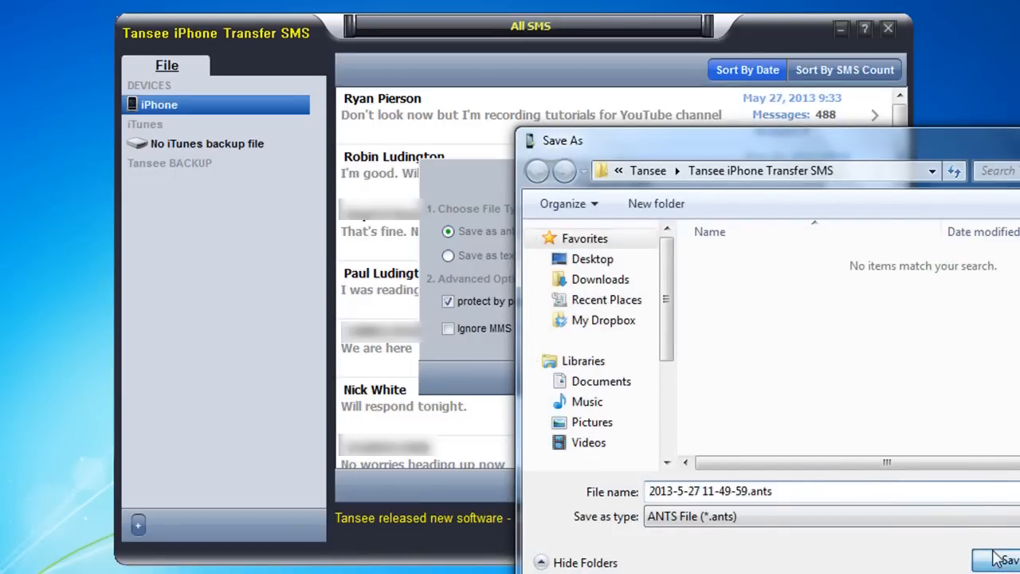
pyautogui.click(998, 556)
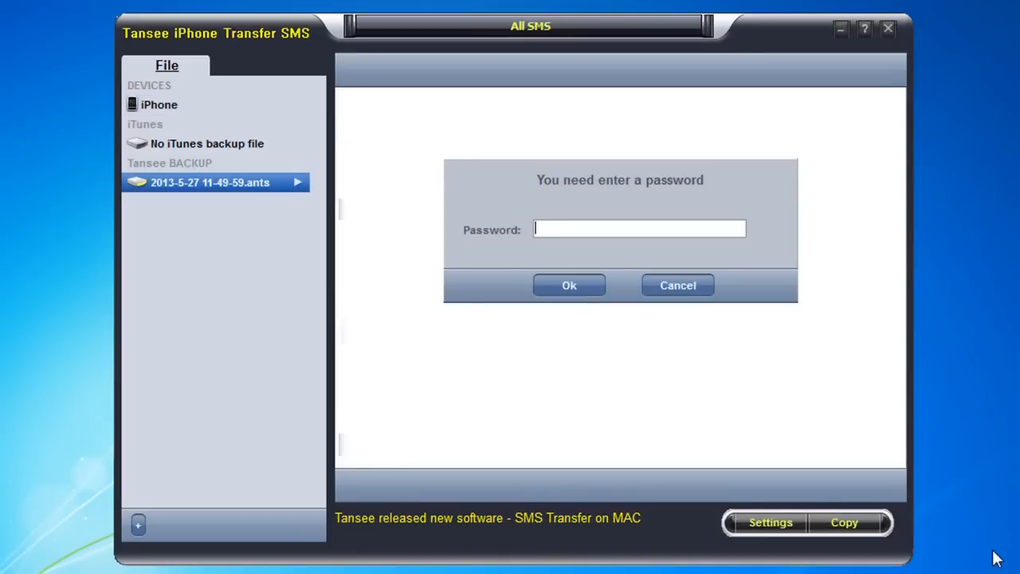
pyautogui.write('•')
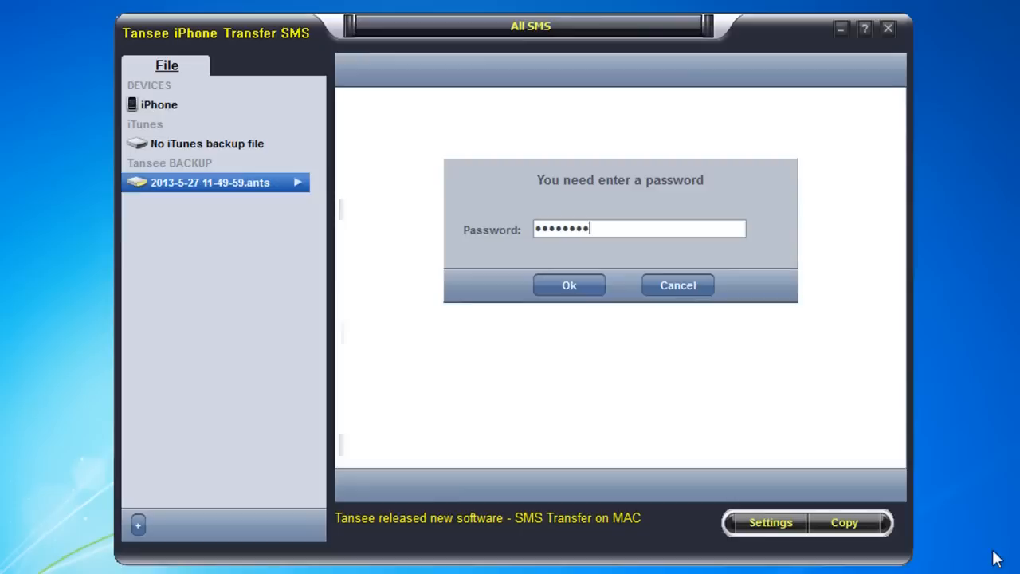
pyautogui.click(569, 284)
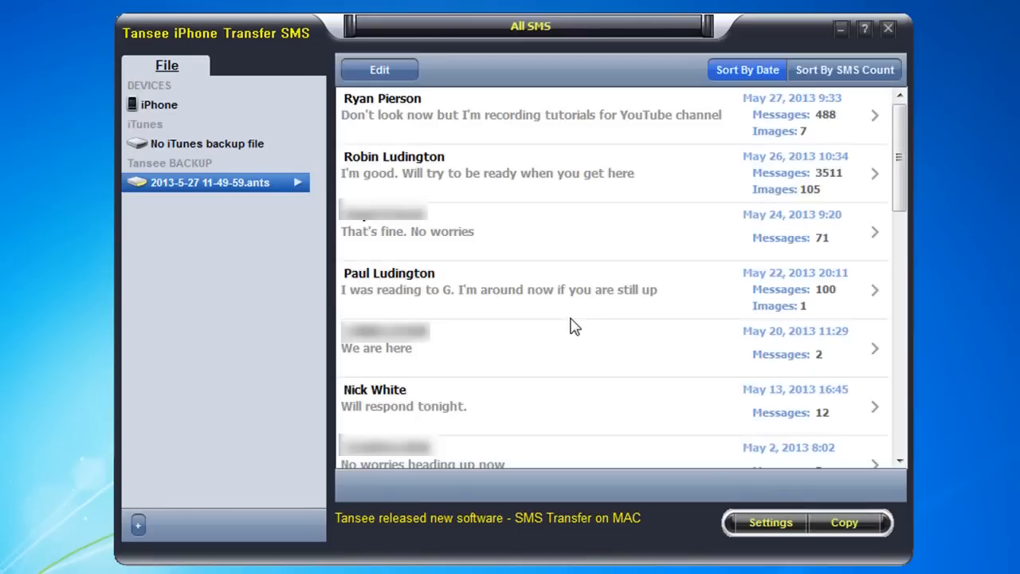
pyautogui.moveTo(223, 192)
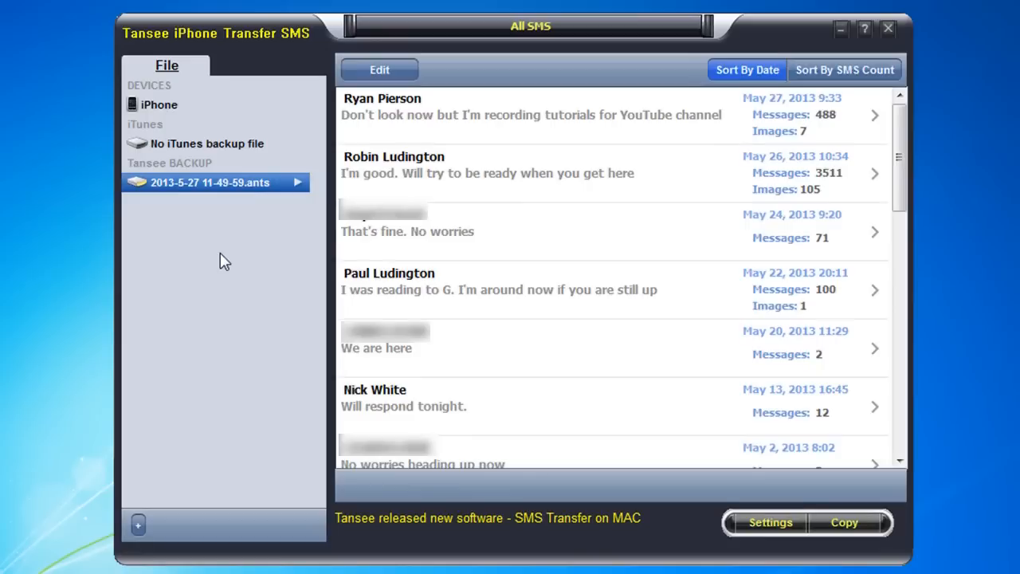
pyautogui.click(159, 104)
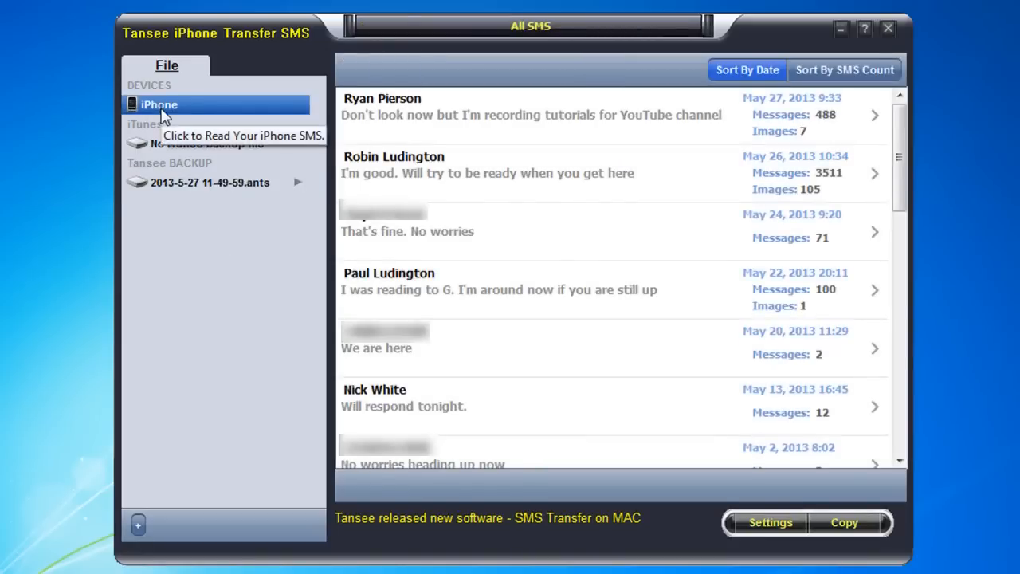
pyautogui.click(209, 181)
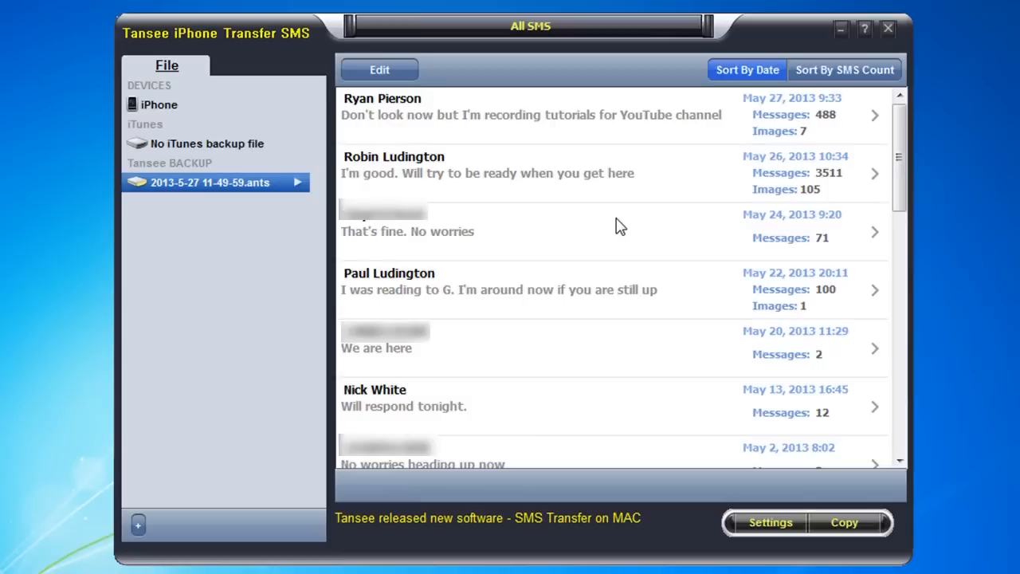
pyautogui.moveTo(598, 134)
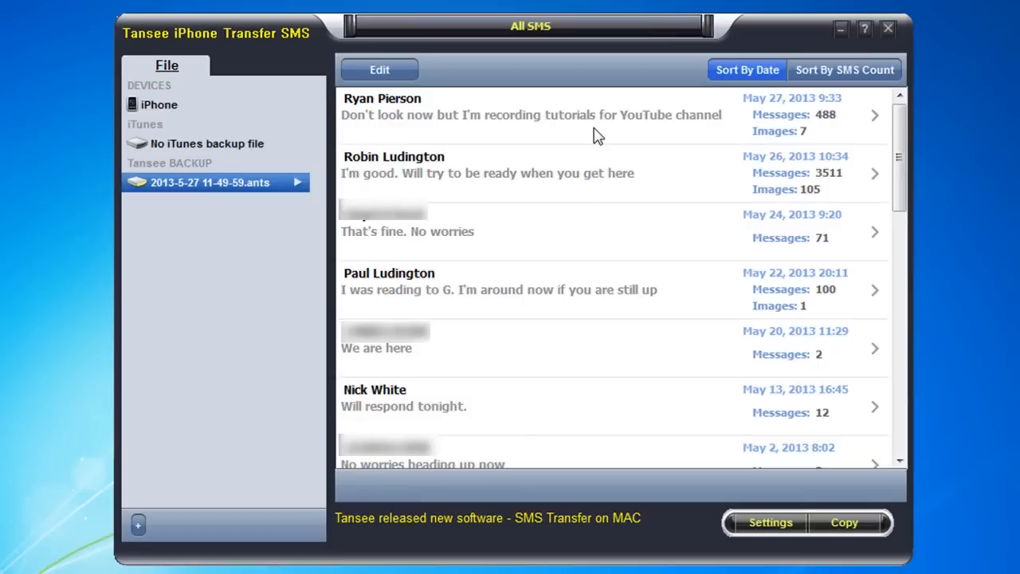
pyautogui.moveTo(604, 175)
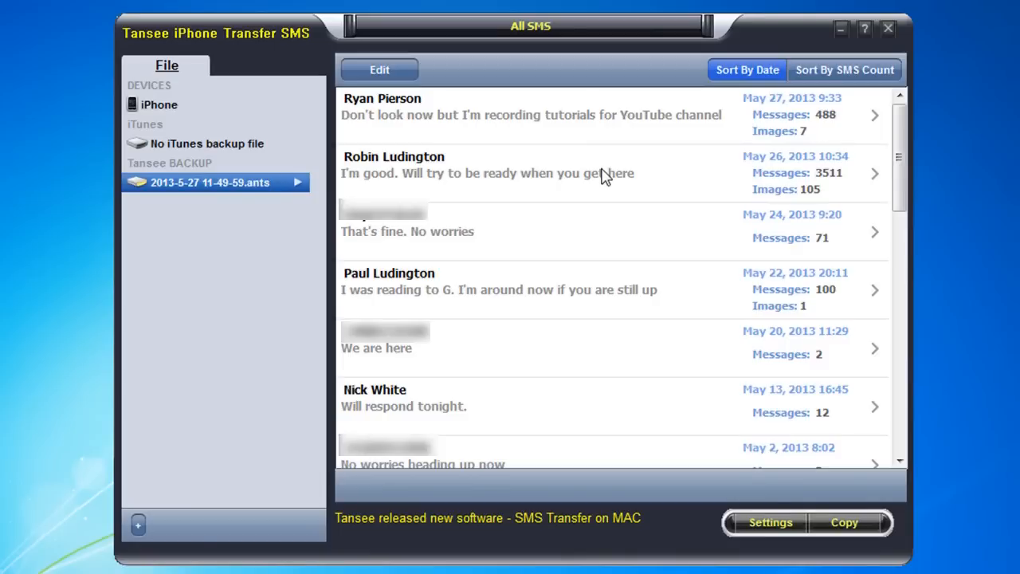
pyautogui.moveTo(614, 300)
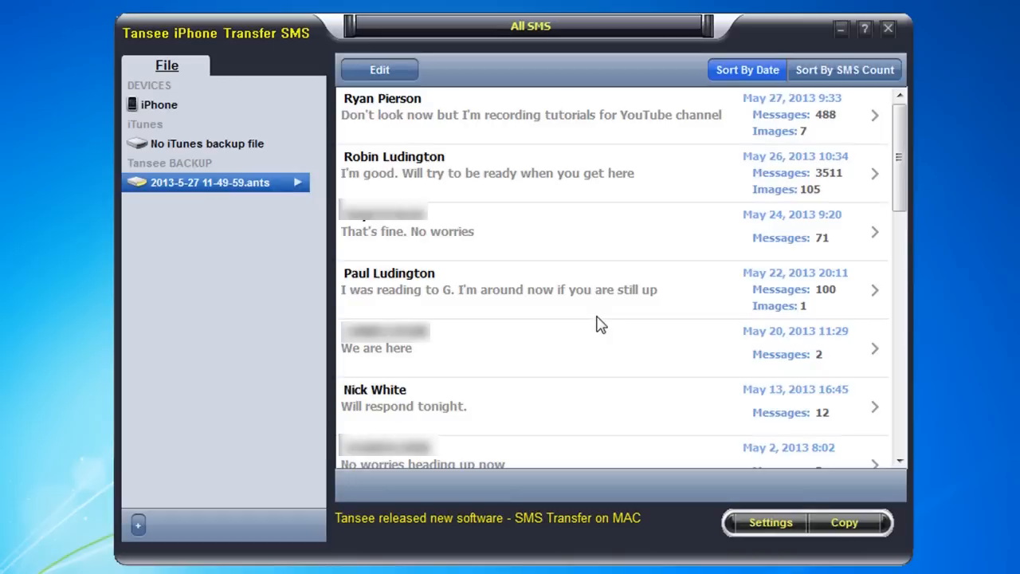
pyautogui.moveTo(613, 335)
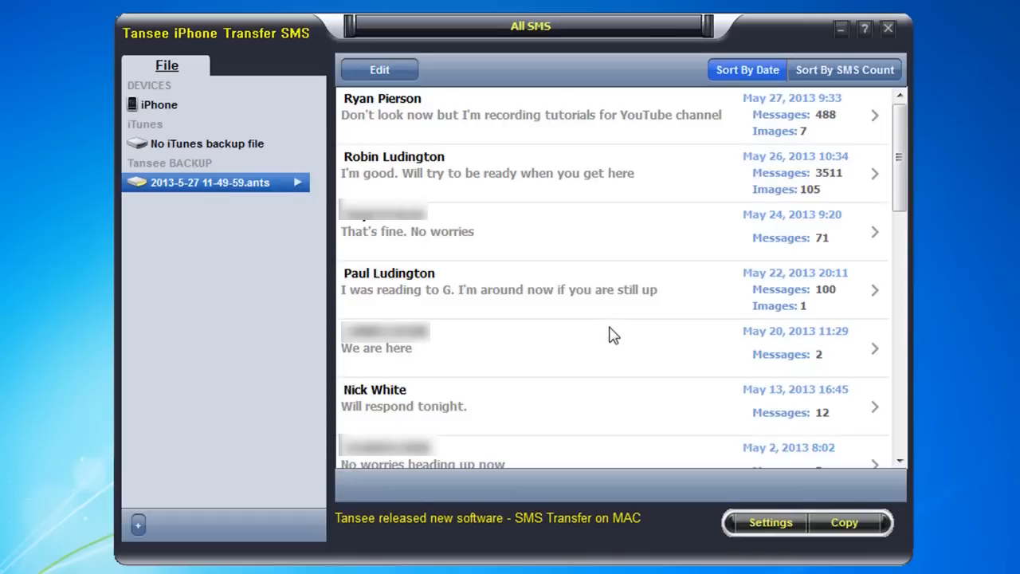